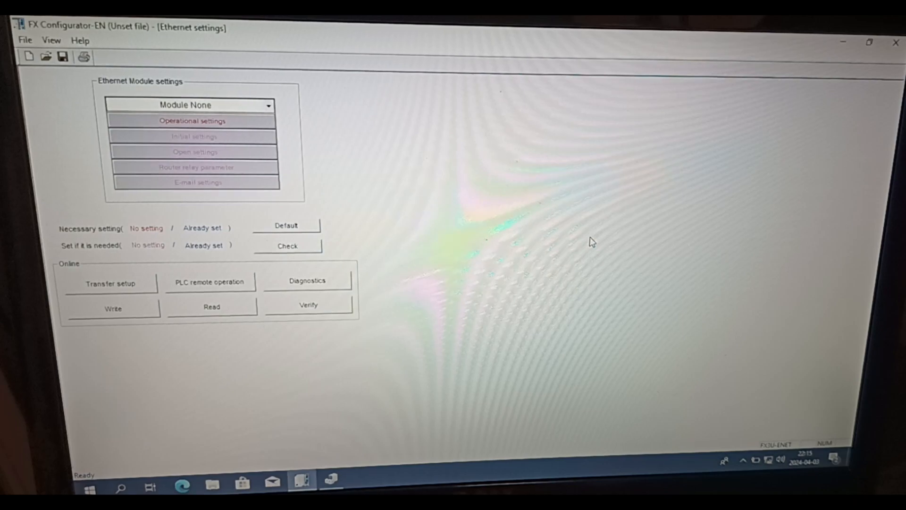
pyautogui.moveTo(344, 153)
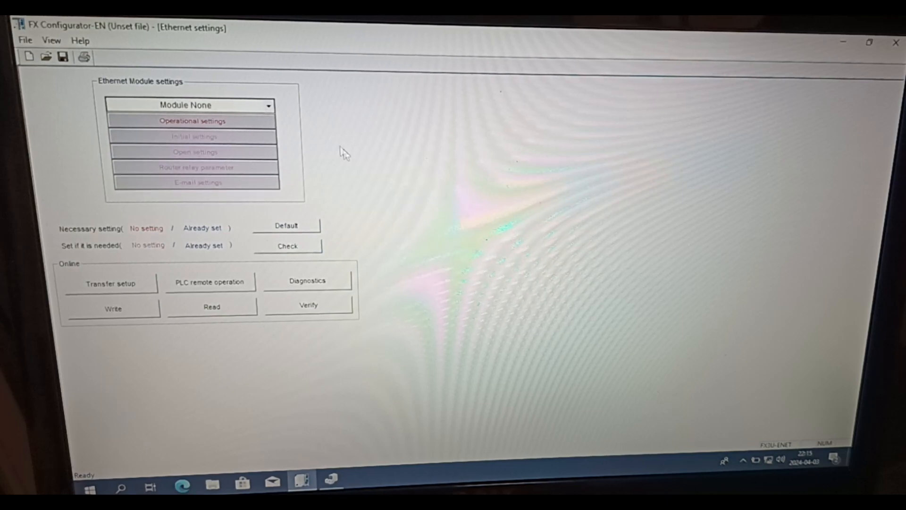
# Step: Select Module 0 from the Ethernet module dropdown
pyautogui.click(268, 105)
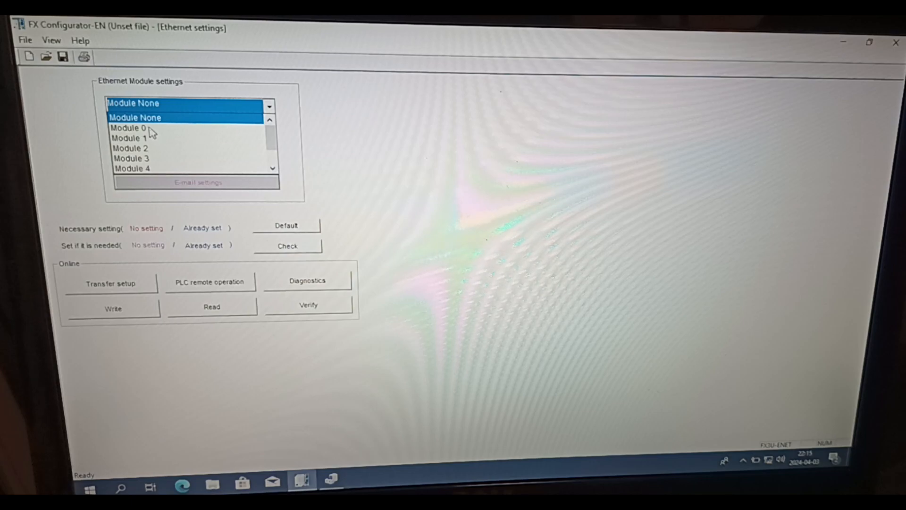
pyautogui.click(128, 128)
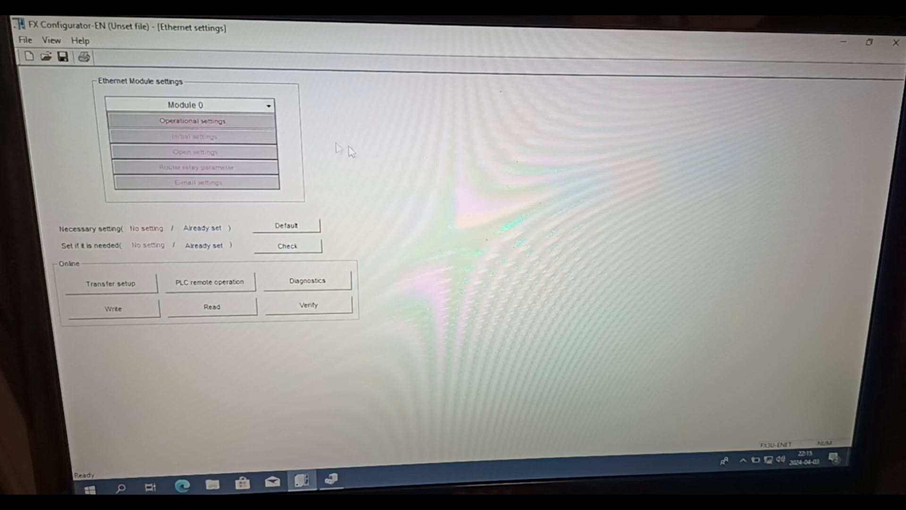
# Step: Set Module 0's PLC IP address to 192.168.0.120 in Operational settings and apply
pyautogui.click(191, 121)
pyautogui.write('192.168.0')
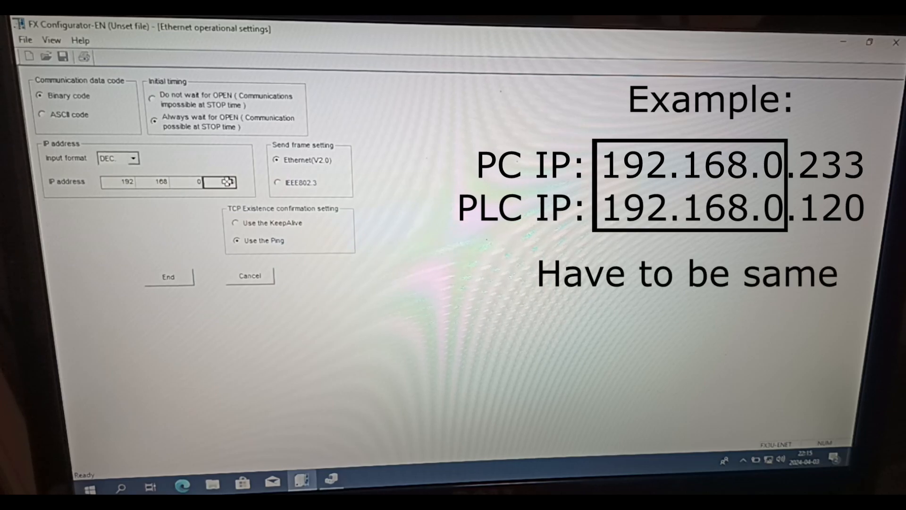
pyautogui.write('120')
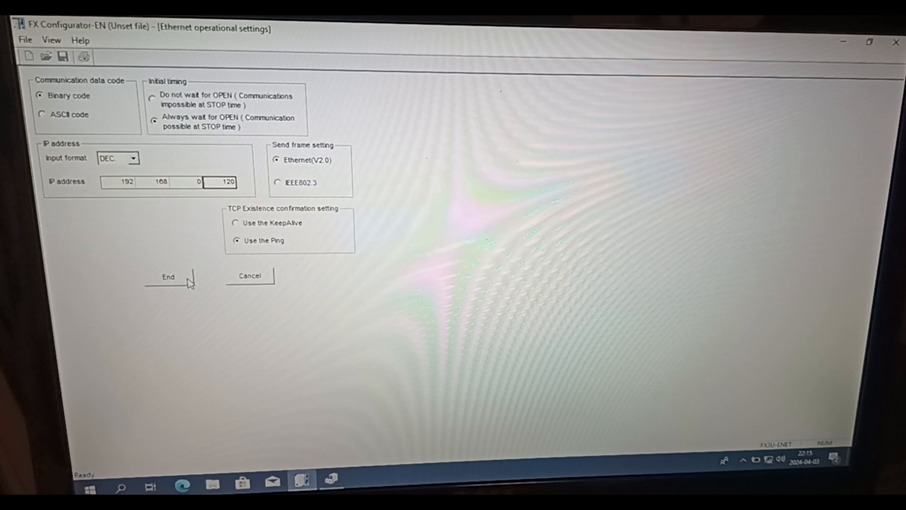
pyautogui.click(167, 276)
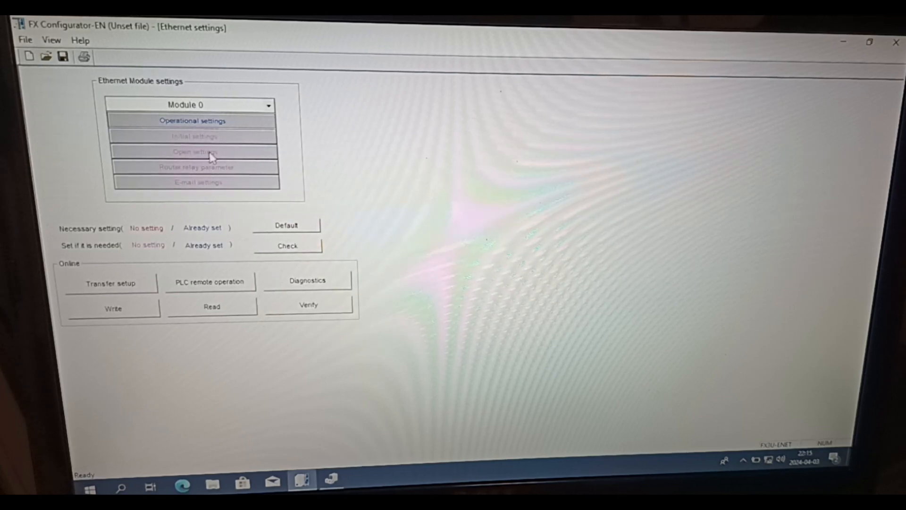
# Step: Set connection 1 to TCP protocol with MELSOFT connection open system and apply
pyautogui.click(196, 151)
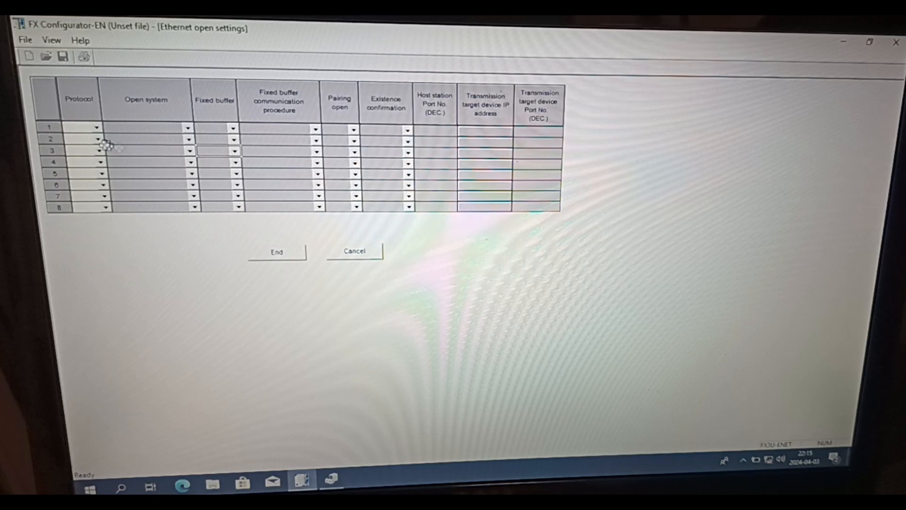
pyautogui.click(97, 127)
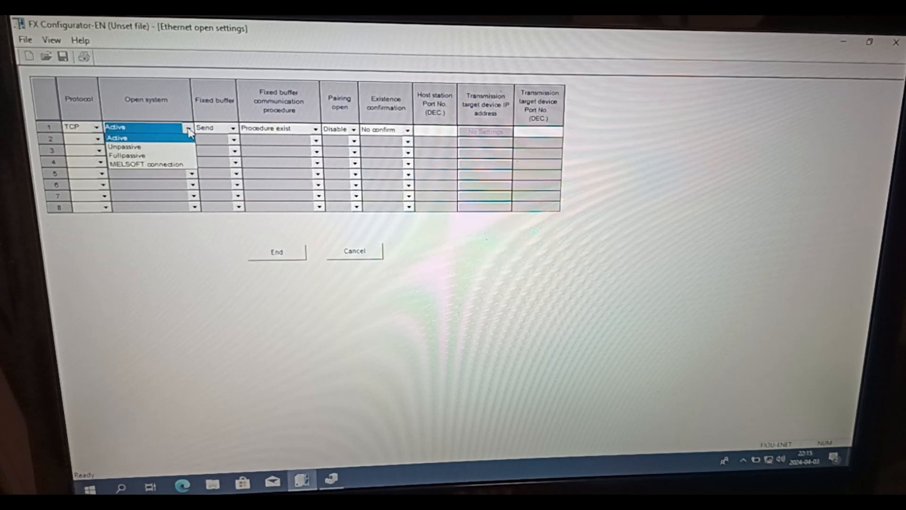
pyautogui.click(147, 164)
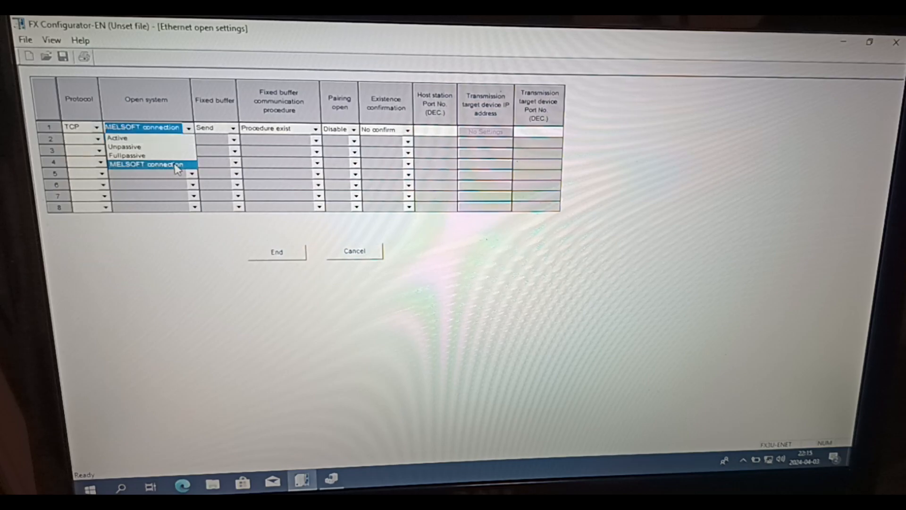
pyautogui.click(146, 164)
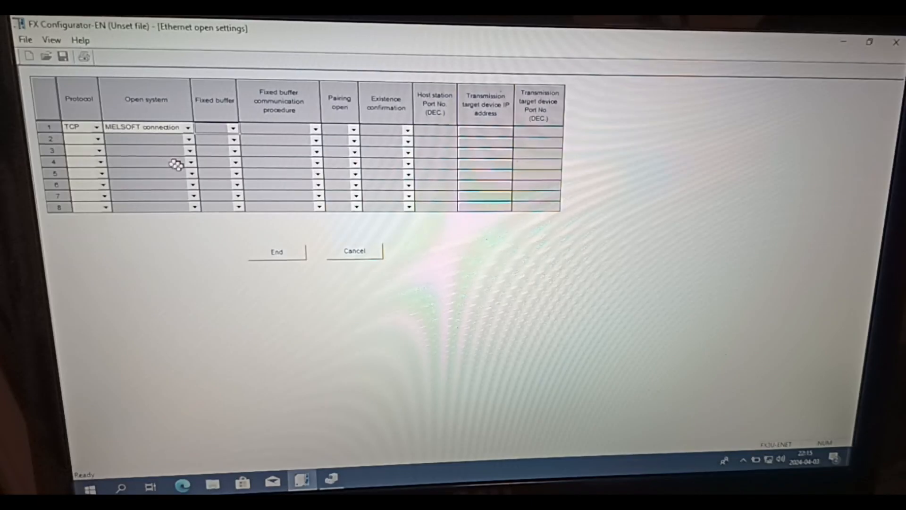
pyautogui.click(276, 251)
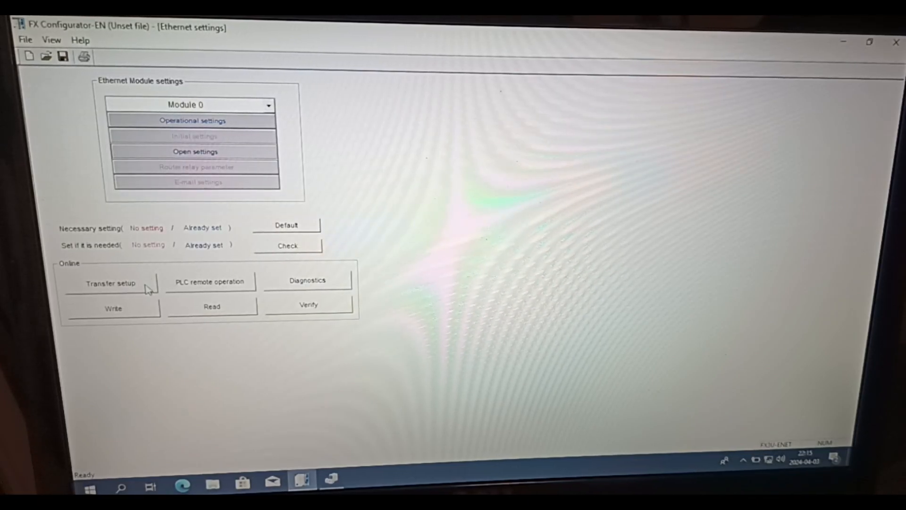
# Step: Open the Transfer setup PC side interface dialog
pyautogui.click(110, 283)
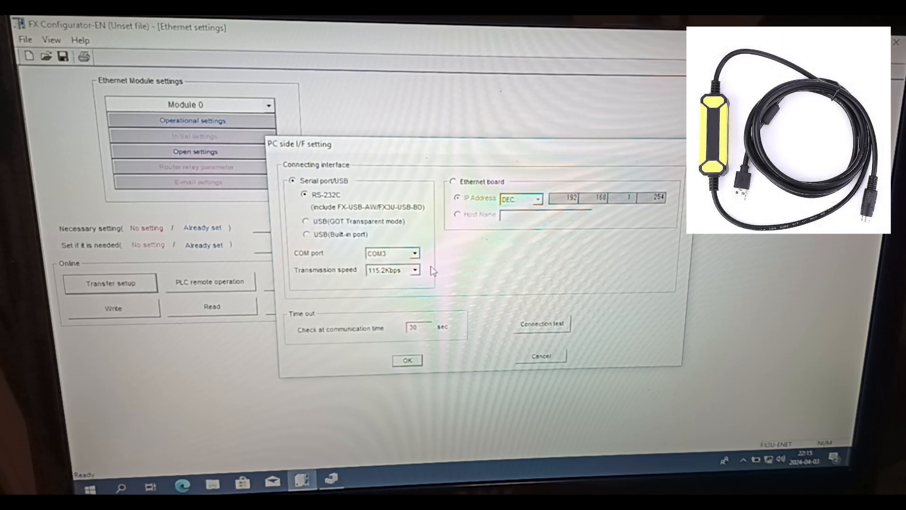
pyautogui.moveTo(323, 202)
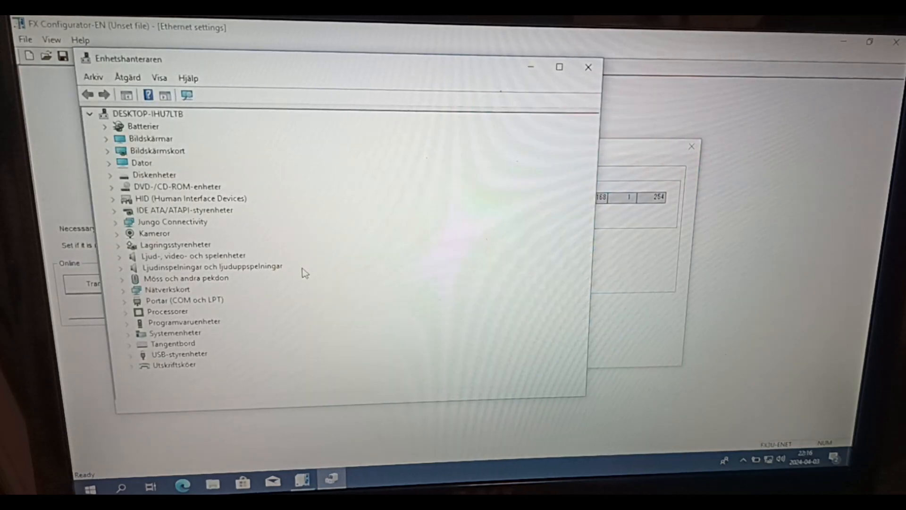
# Step: Check in Device Manager that the USB-SERIAL CH340 adapter is on COM3, then close it
pyautogui.click(122, 299)
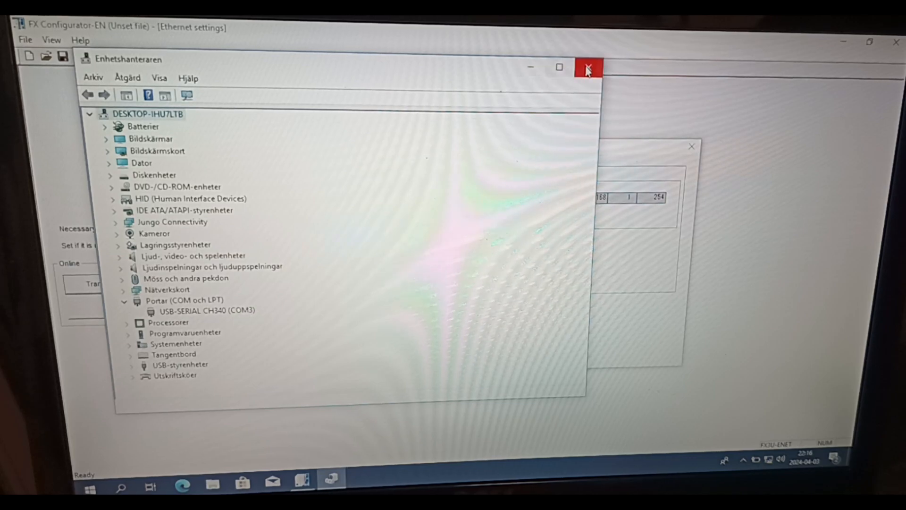
pyautogui.click(587, 67)
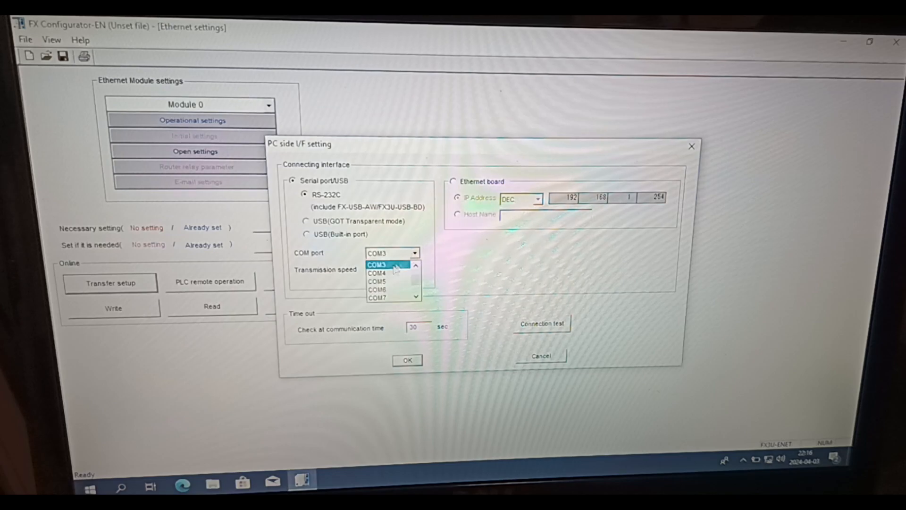
# Step: Select COM3, pass the connection test with the FX3U(C) CPU, and confirm transfer setup
pyautogui.click(376, 265)
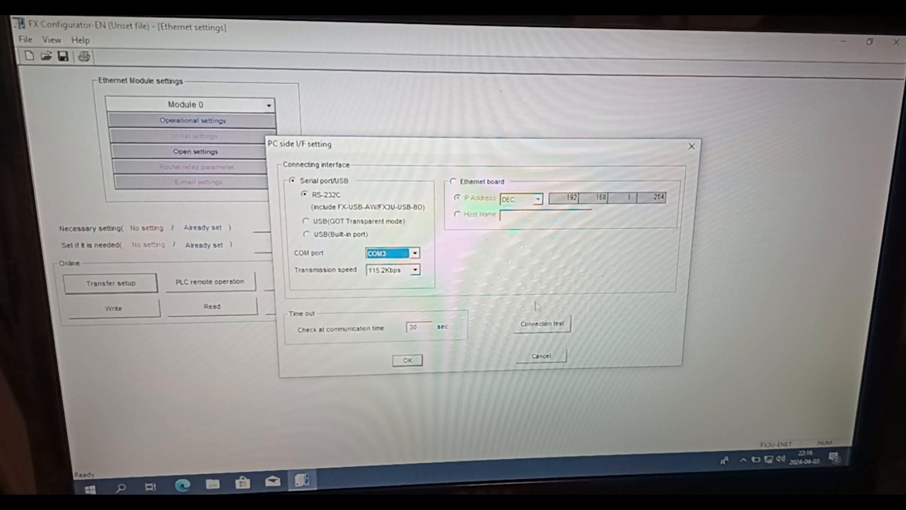
pyautogui.click(541, 323)
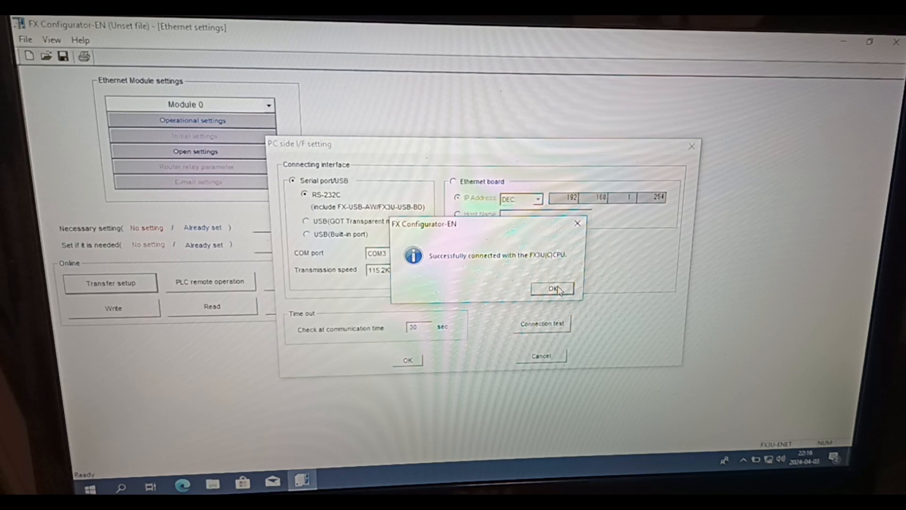
pyautogui.click(551, 288)
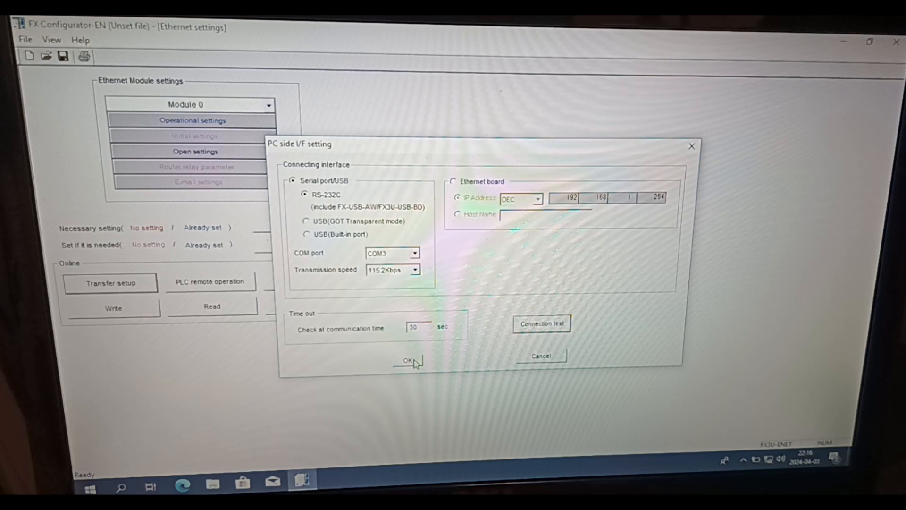
pyautogui.click(408, 360)
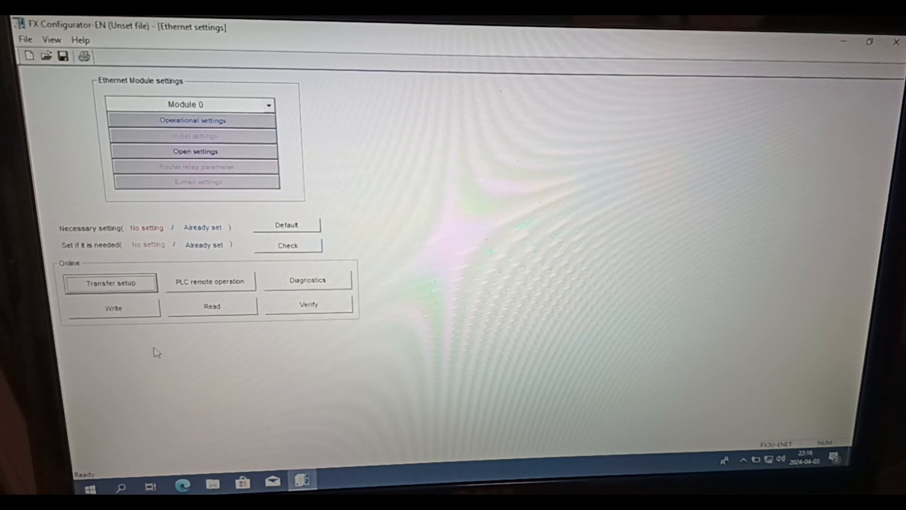
# Step: Write the Ethernet settings to the PLC, initialise the module, and acknowledge completion
pyautogui.click(113, 308)
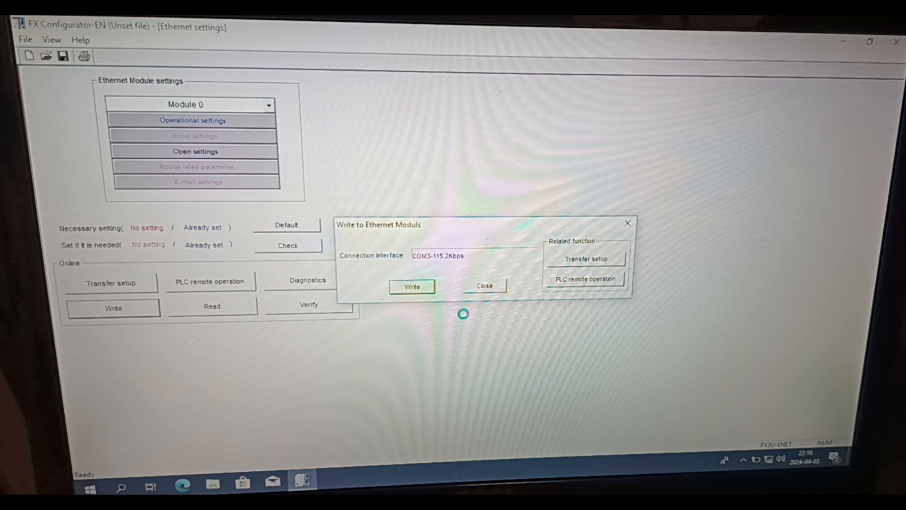
pyautogui.click(411, 286)
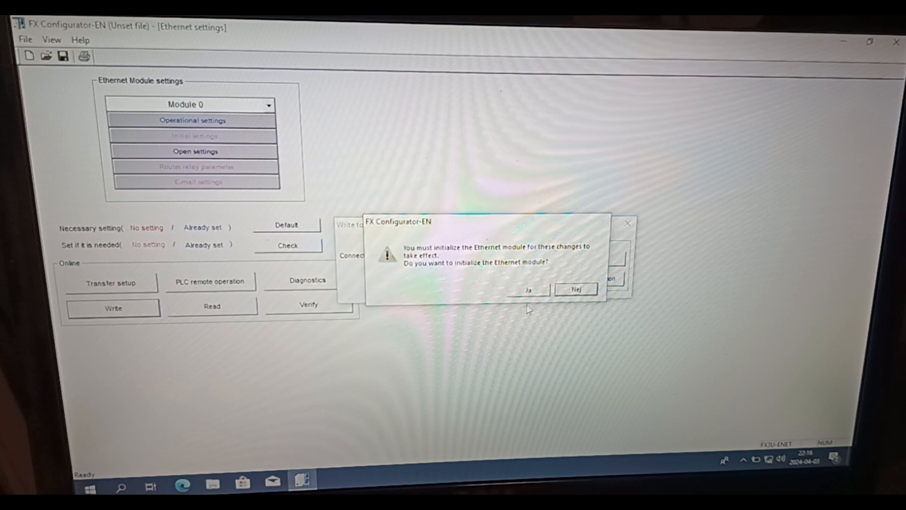
pyautogui.click(526, 288)
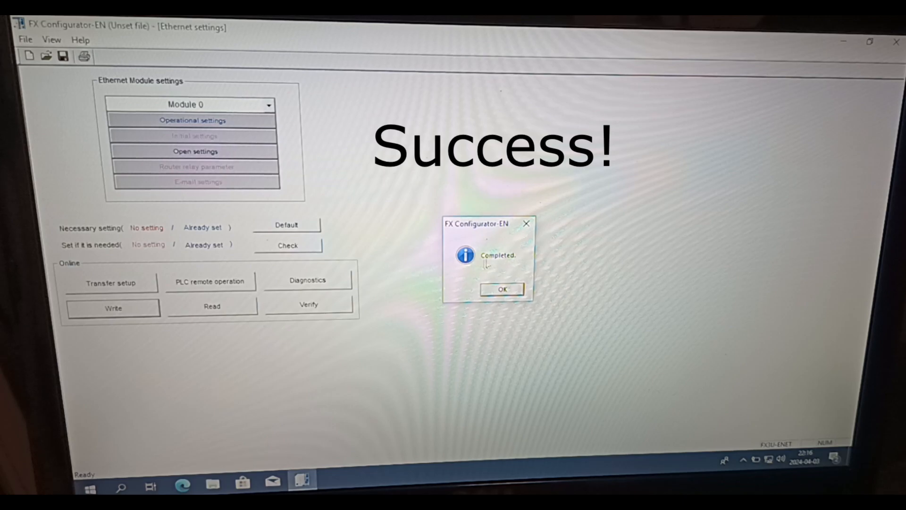
pyautogui.click(501, 289)
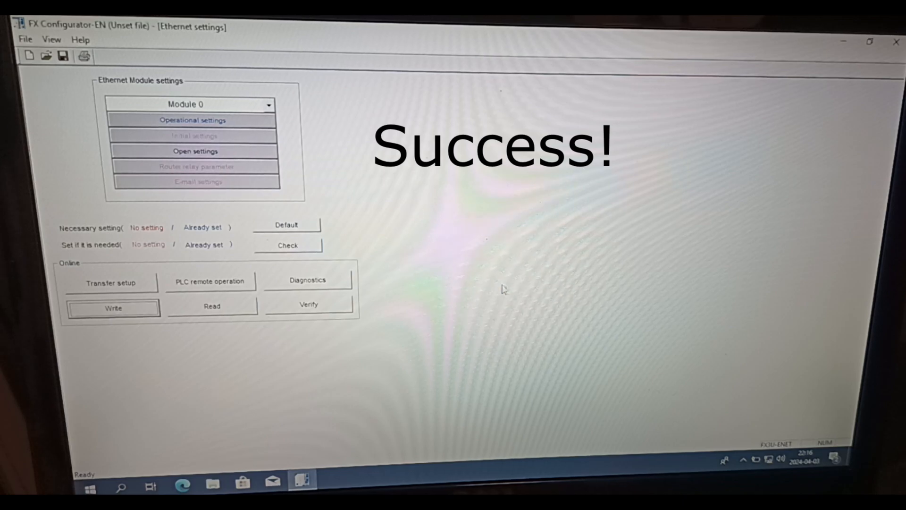